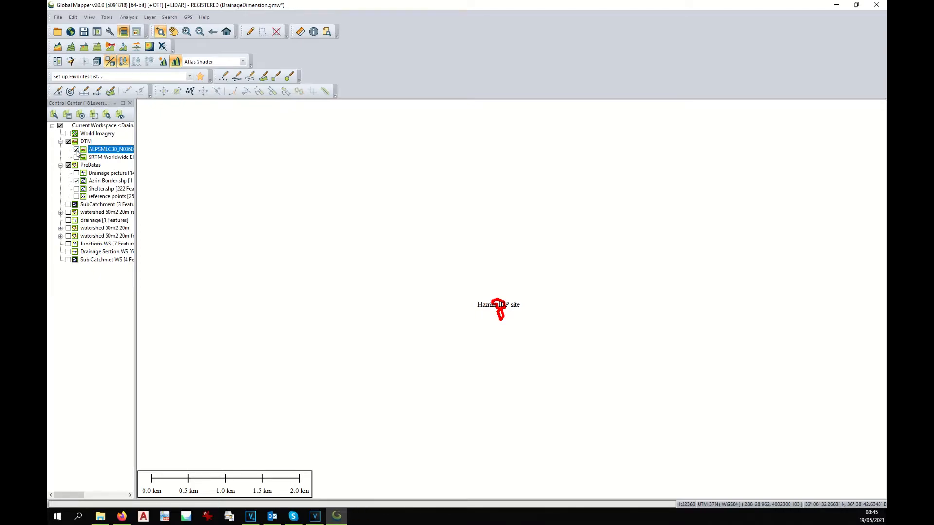
Step: Show the ALOS DTM elevation layer as shaded terrain and bring up the Analysis menu
left_click(76, 149)
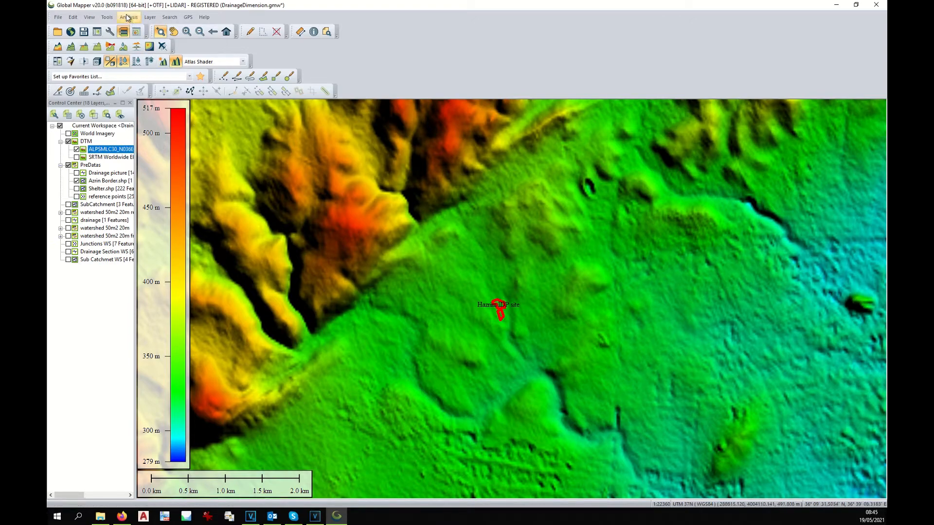
left_click(128, 17)
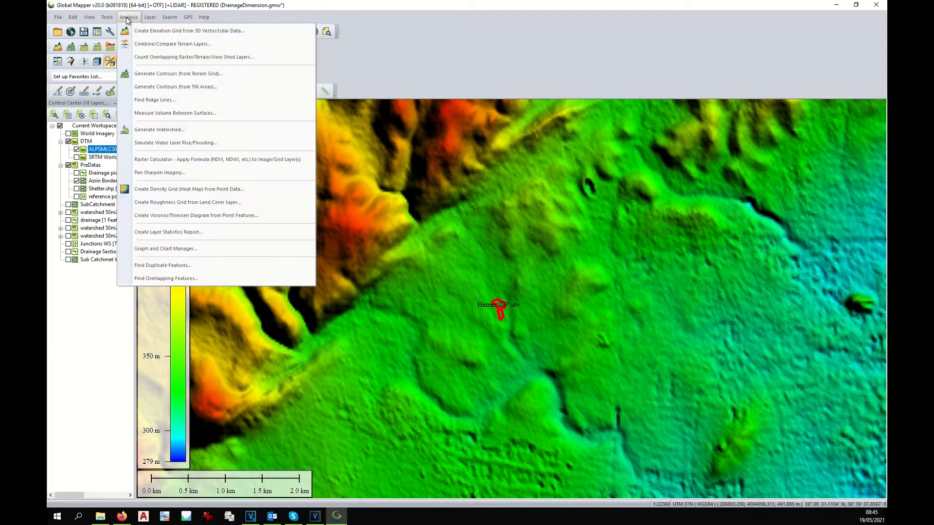
mouse_move(175, 113)
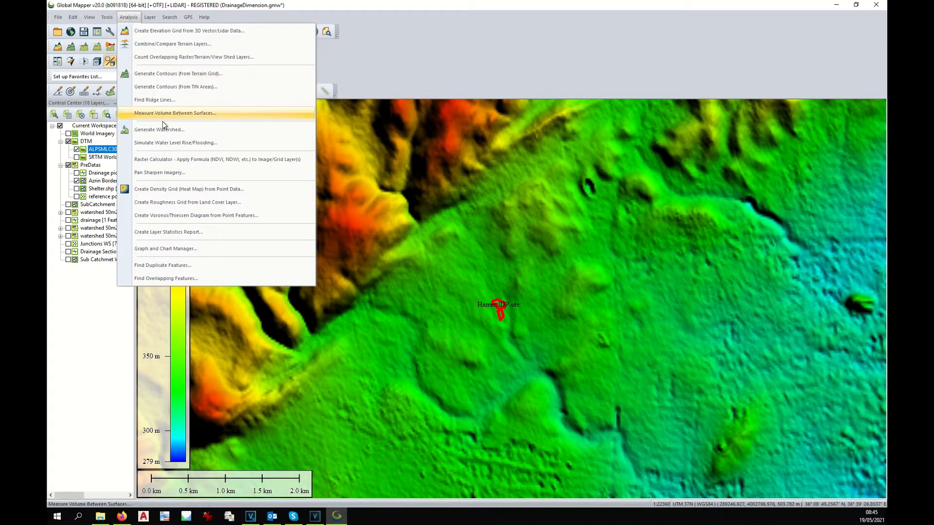
Step: Configure a watershed run named 'watershed ALOS', stream cell count 500, bounded to all data visible on screen
left_click(158, 129)
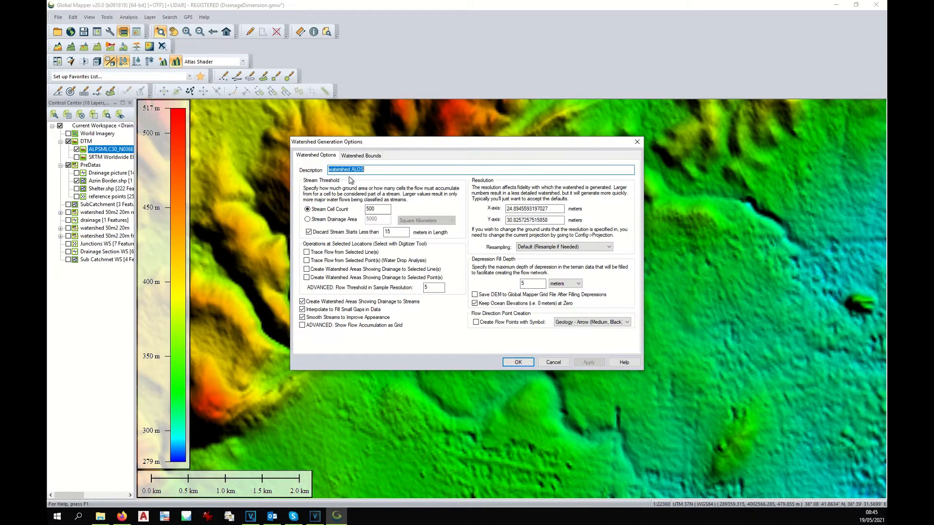
left_click(342, 169)
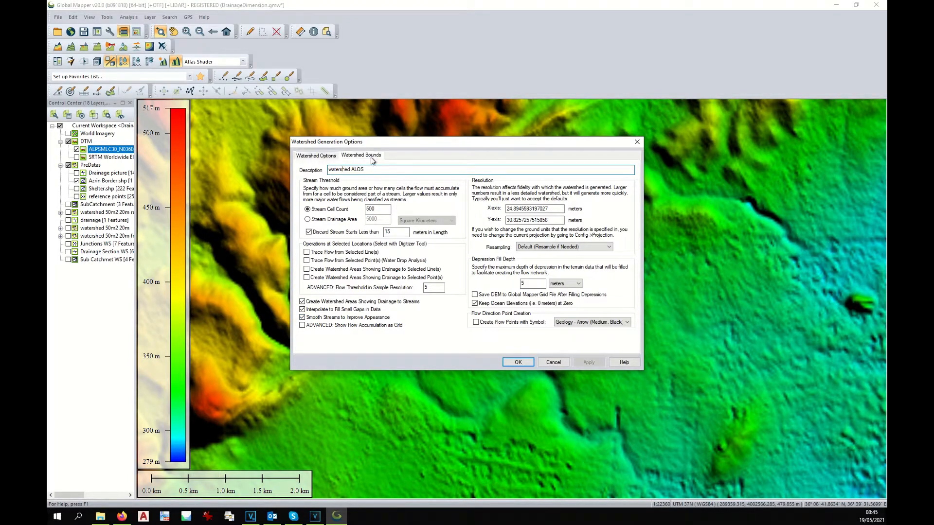
left_click(360, 155)
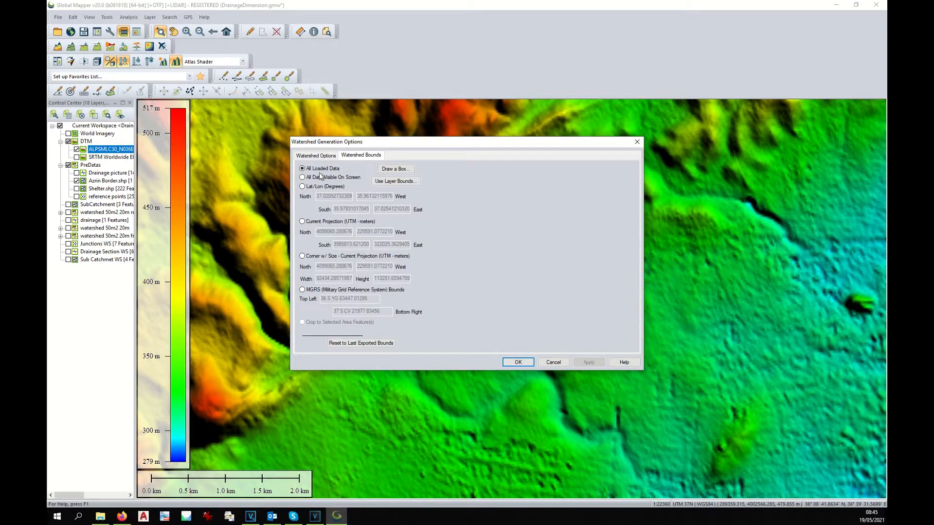
left_click(302, 177)
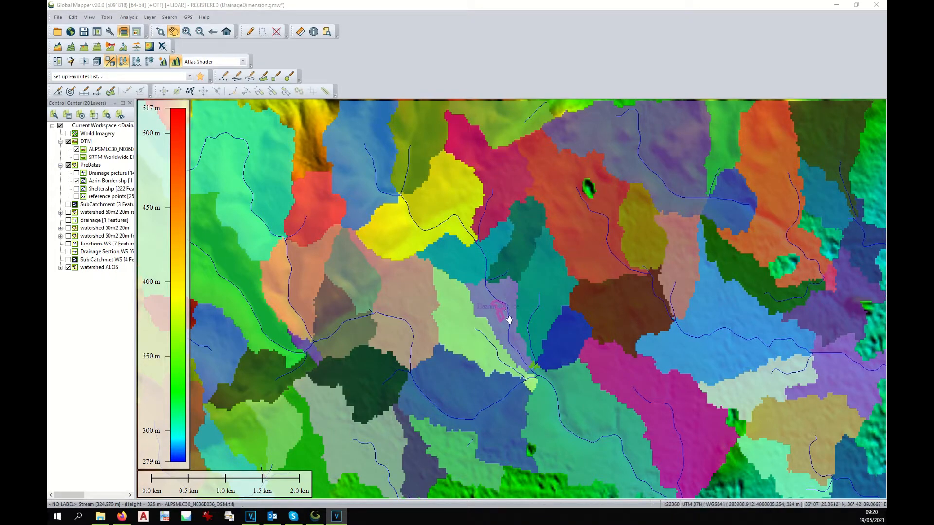
mouse_move(509, 332)
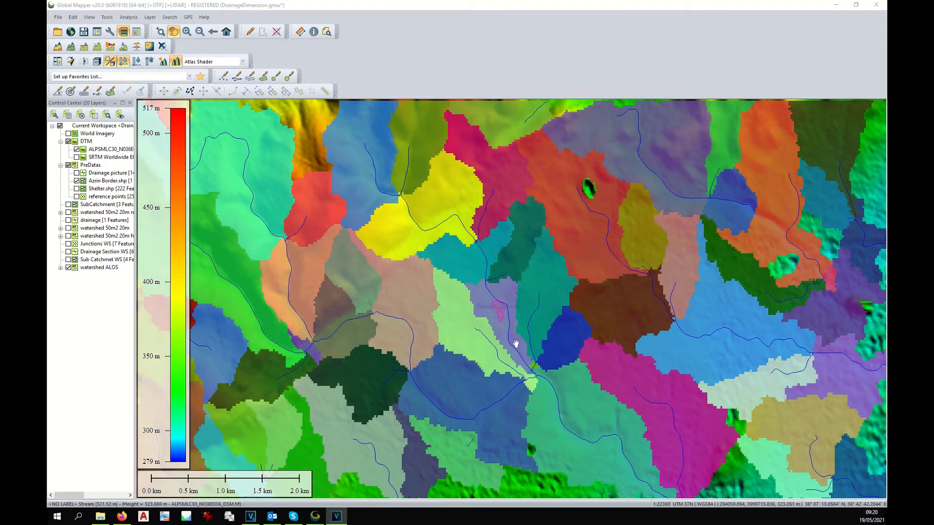
mouse_move(530, 362)
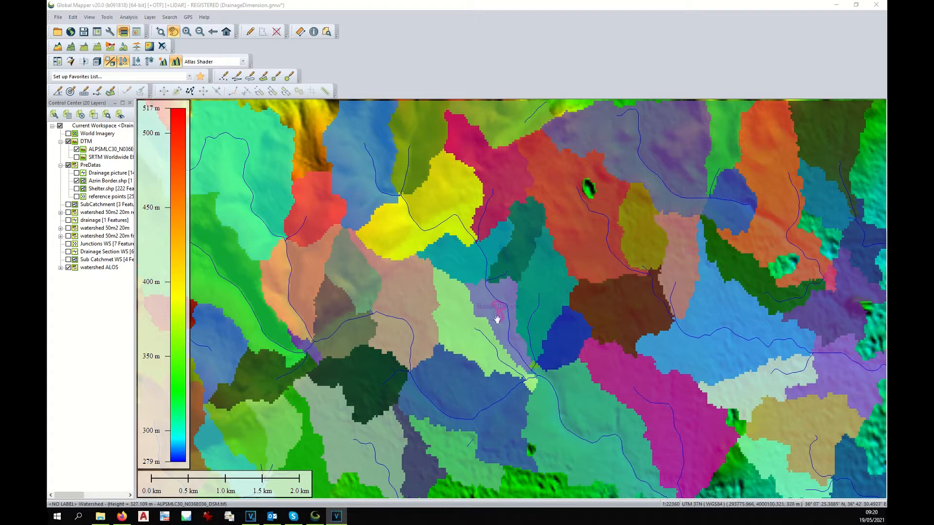
mouse_move(500, 315)
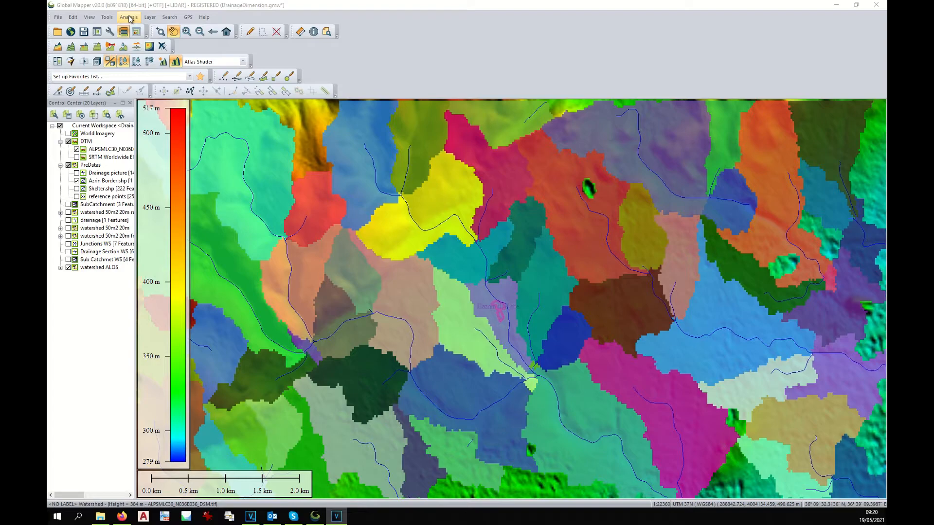
Step: Generate a second watershed 'watershed ALOS 100' with stream cell count 100 over the visible area
left_click(129, 16)
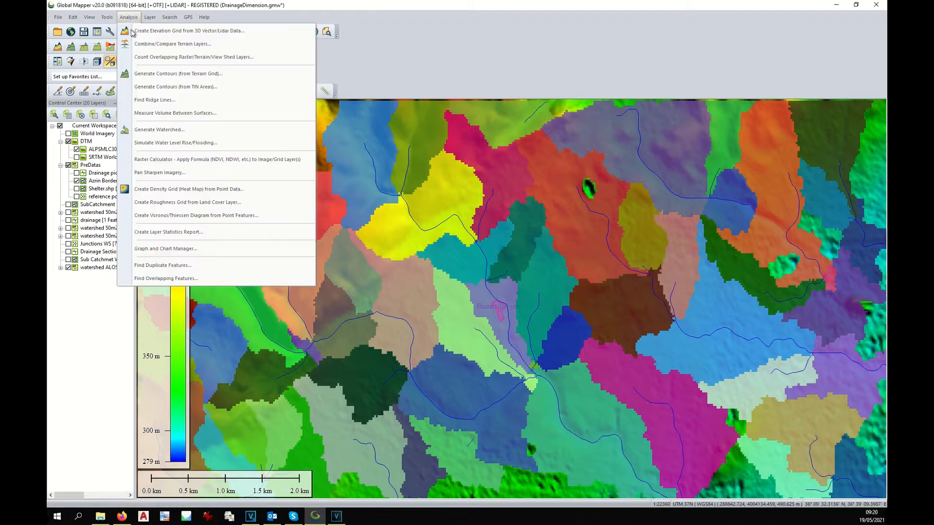
mouse_move(159, 129)
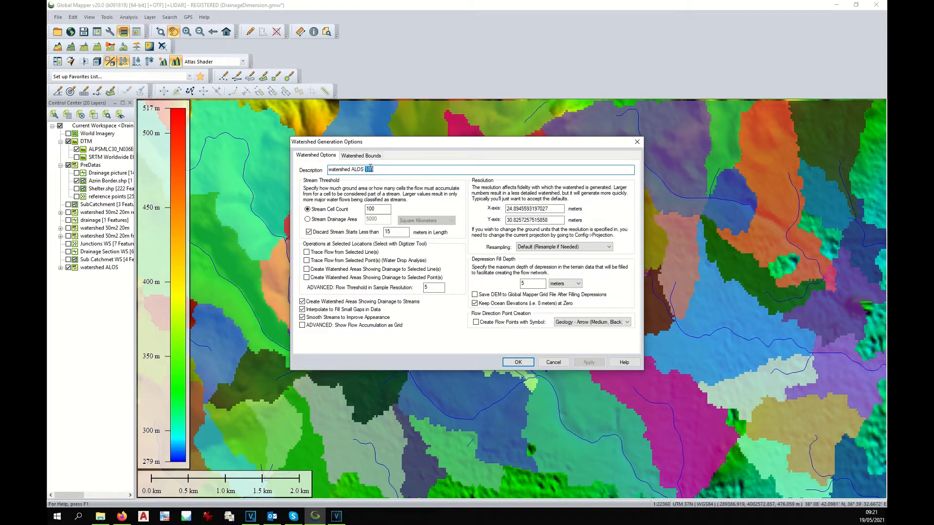
left_click(377, 209)
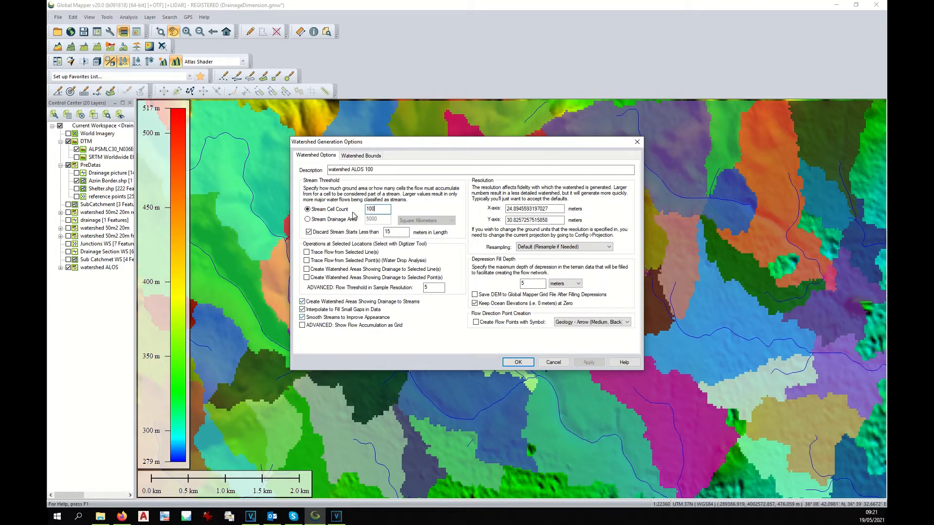
left_click(361, 156)
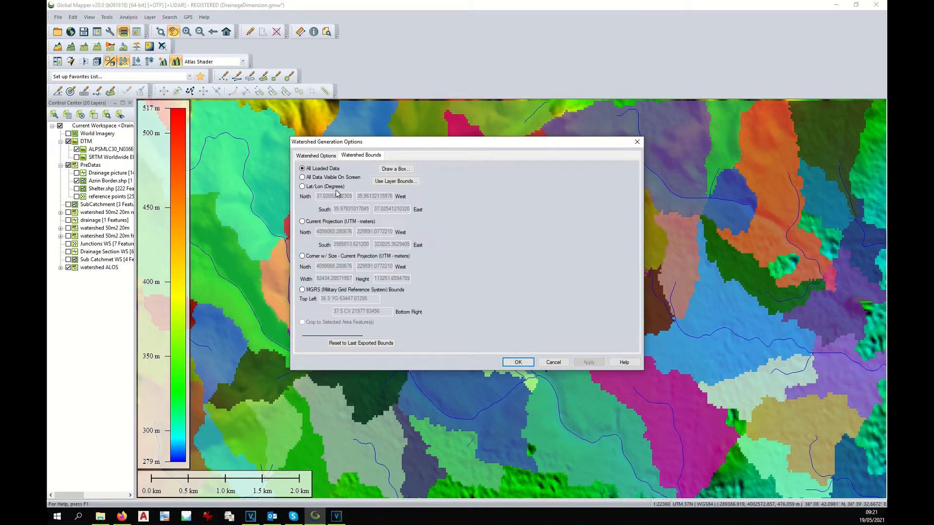
left_click(303, 177)
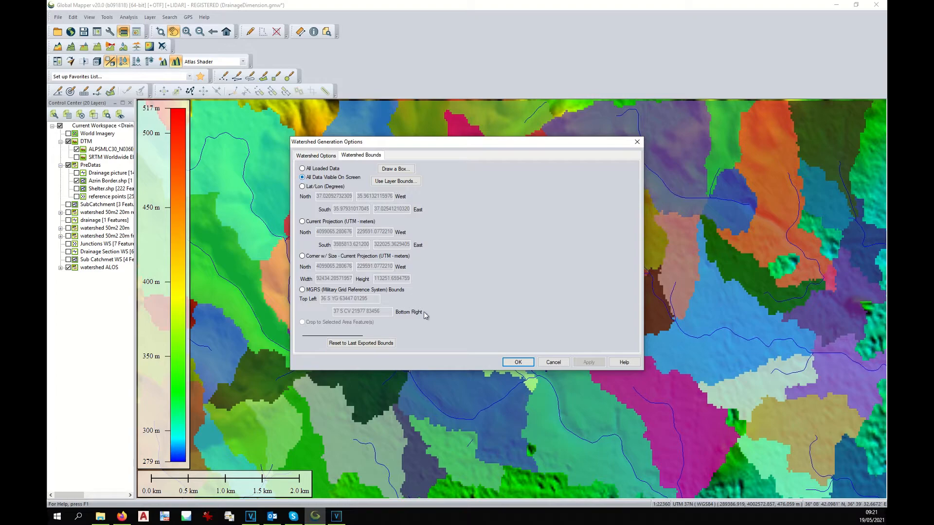
left_click(516, 362)
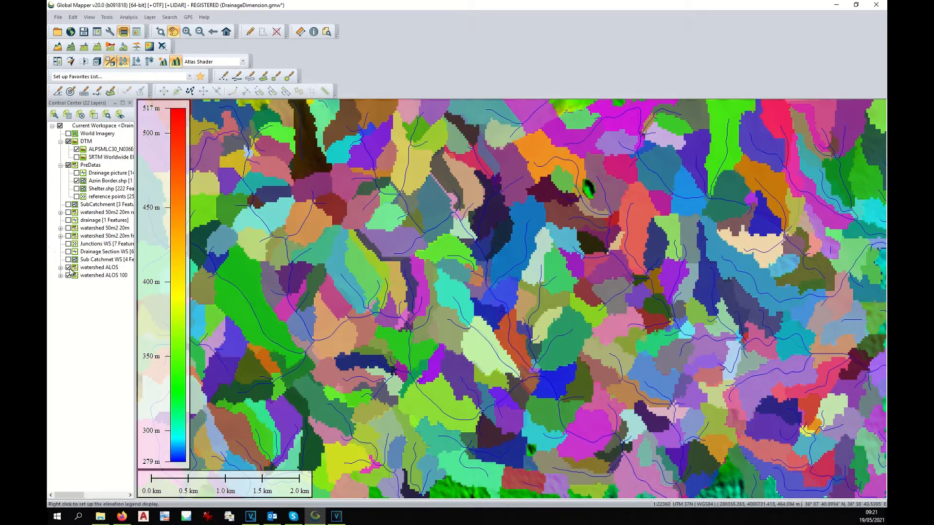
Step: Display the watershed ALOS catchments and streams over the DTM around the site
left_click(98, 268)
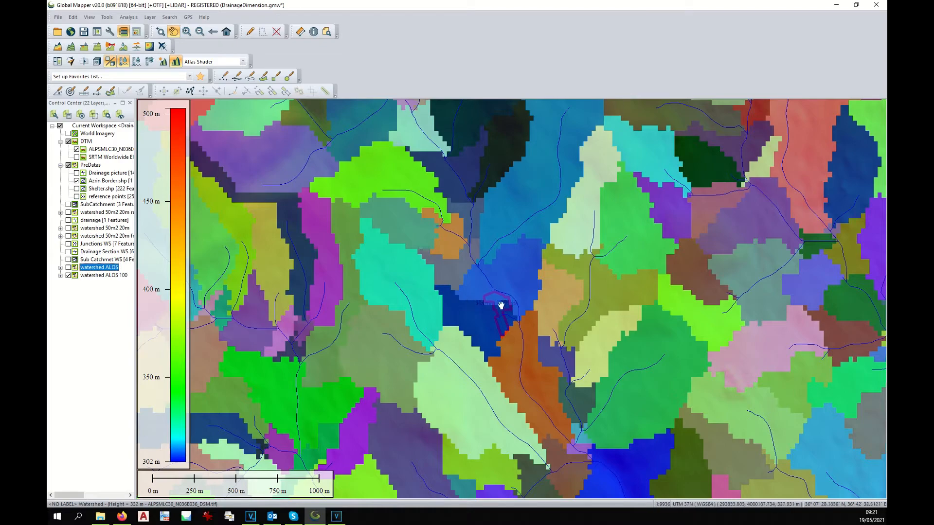
mouse_move(481, 309)
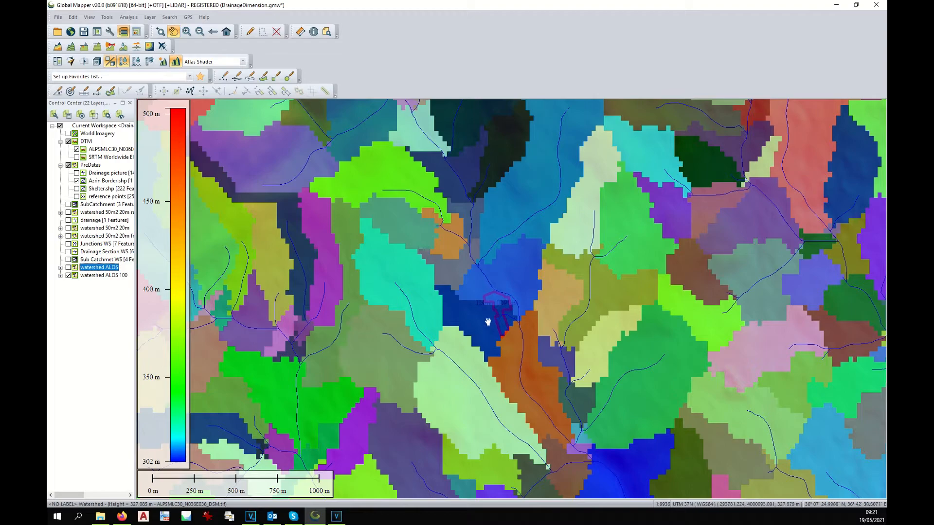
mouse_move(488, 326)
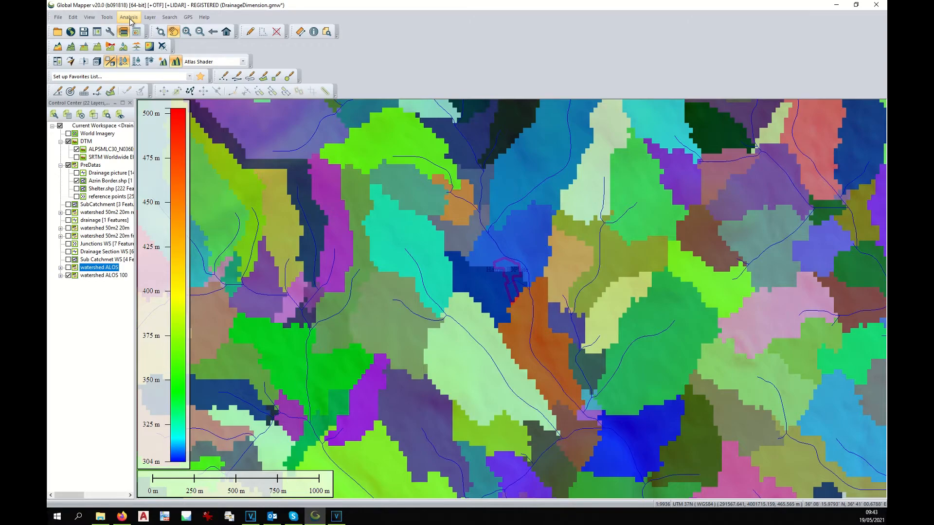
Step: Generate a third watershed 'watershed ALOS 50' with stream cell count 50 over the visible area
left_click(128, 17)
type("50")
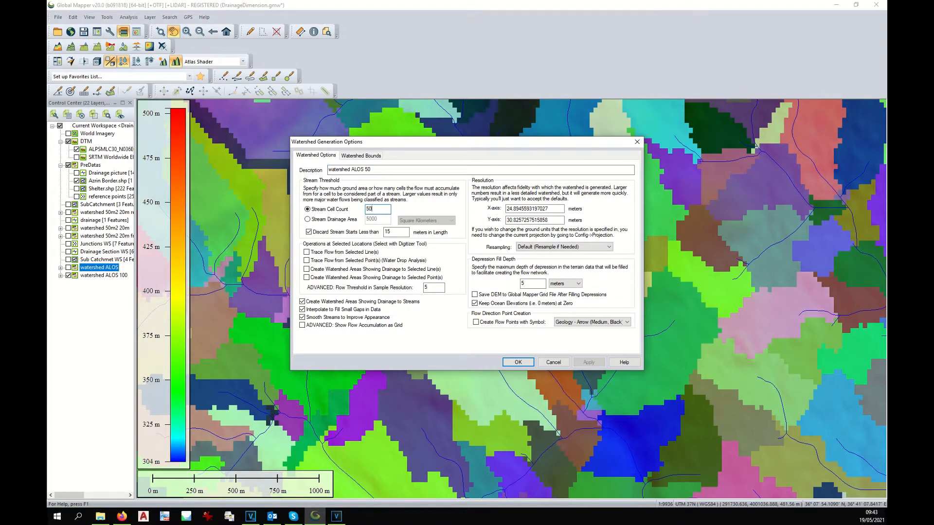
left_click(361, 155)
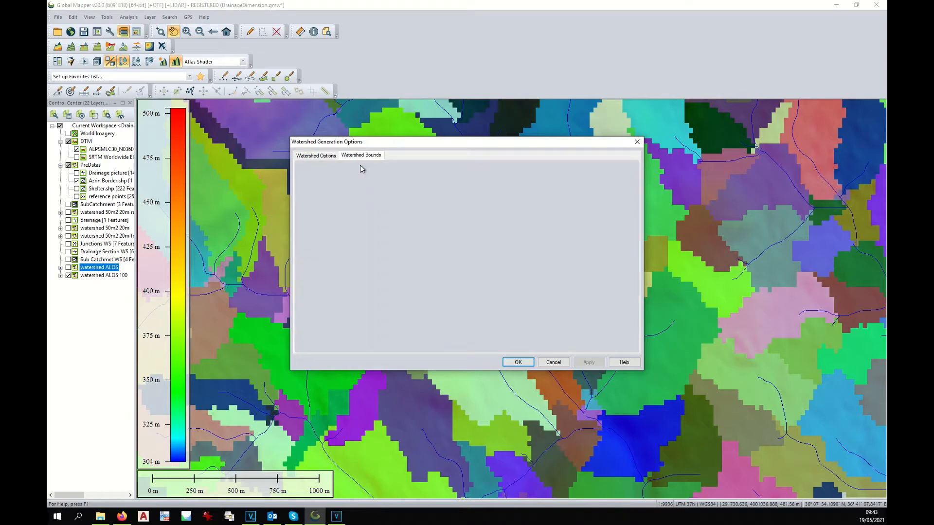
left_click(361, 154)
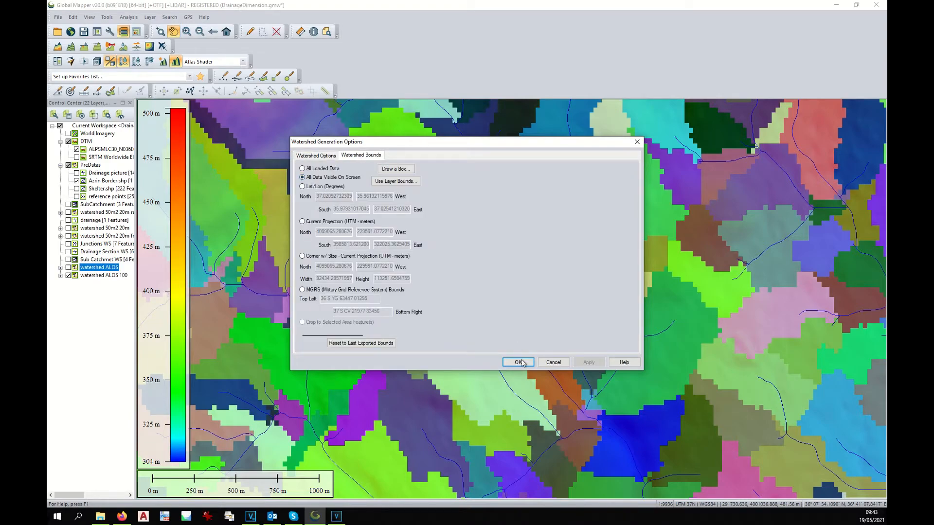
left_click(516, 362)
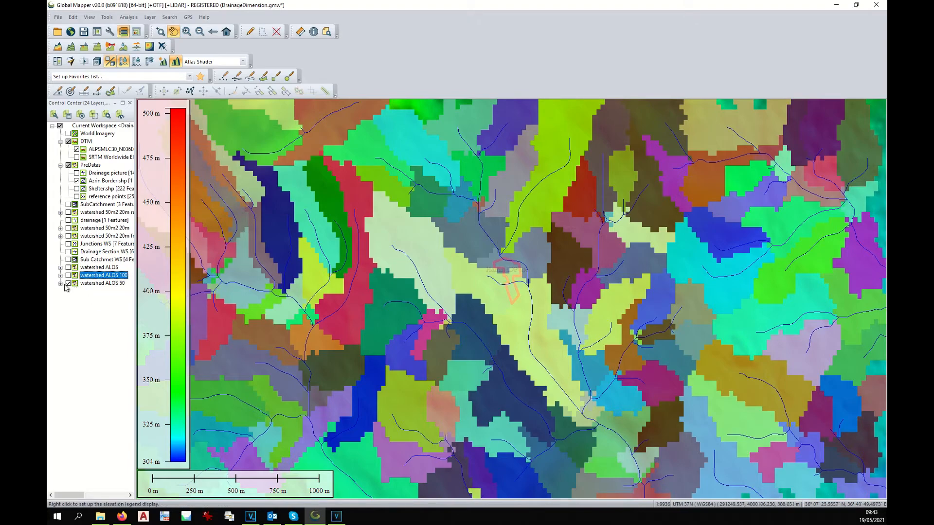
Step: Expand the watershed ALOS 50 group to reveal its separate area and stream layers
left_click(61, 283)
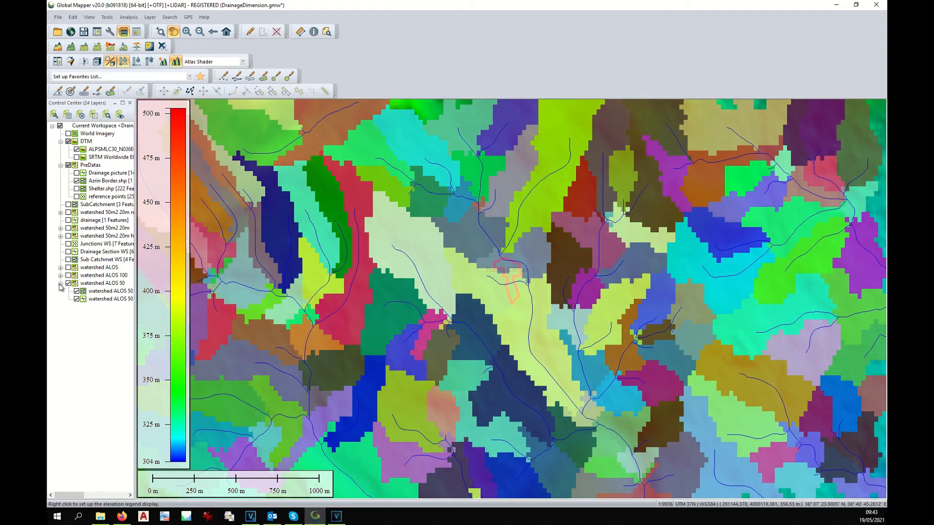
left_click(60, 275)
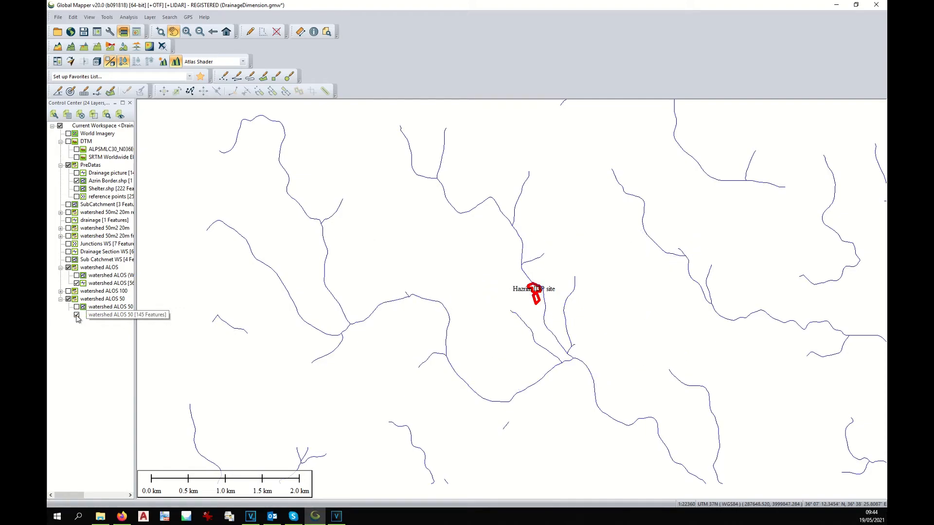
Step: Show the denser 50-cell stream network to compare against the coarser streams
left_click(76, 314)
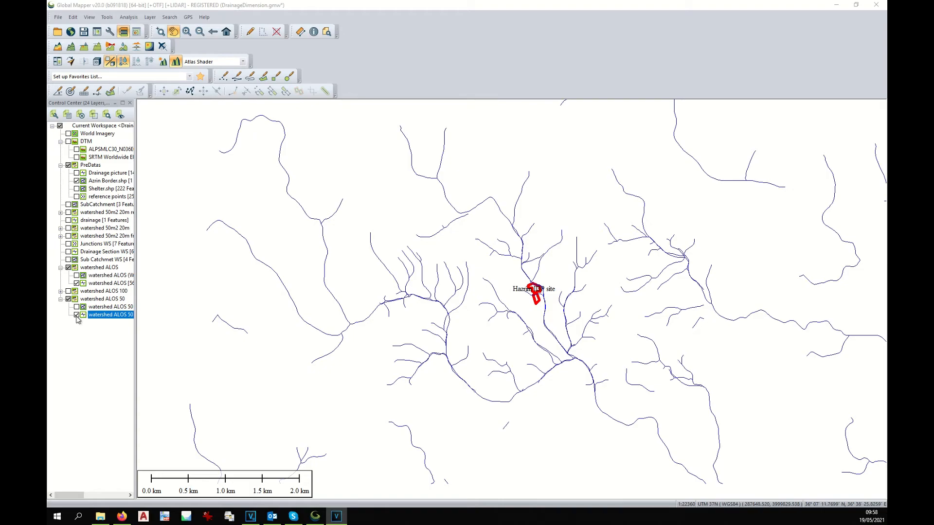
mouse_move(79, 318)
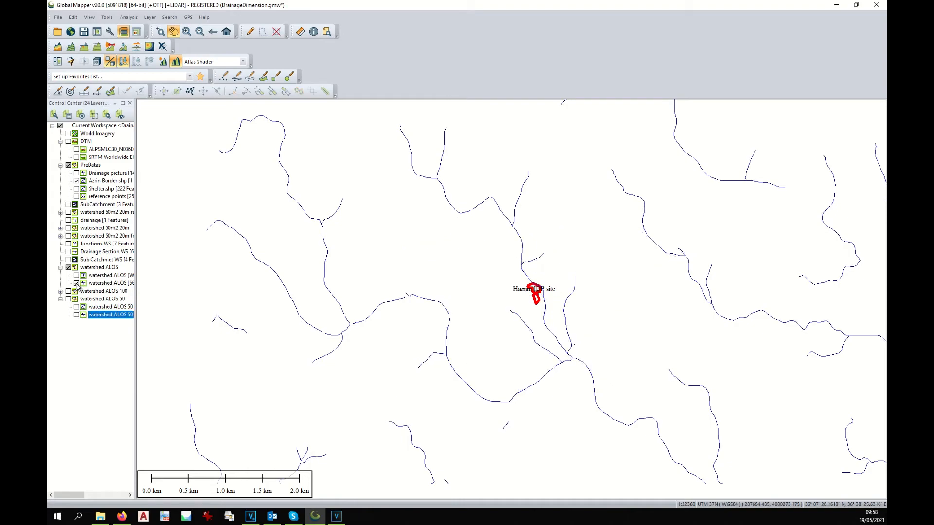
Step: Smooth the watershed ALOS catchment polygon outlines via Vertex Editing, then hide that layer
right_click(107, 275)
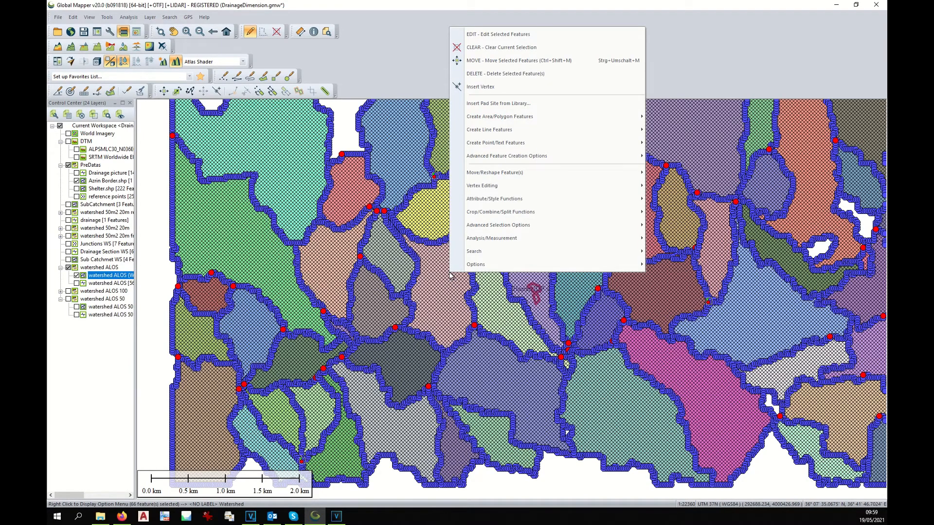
mouse_move(481, 185)
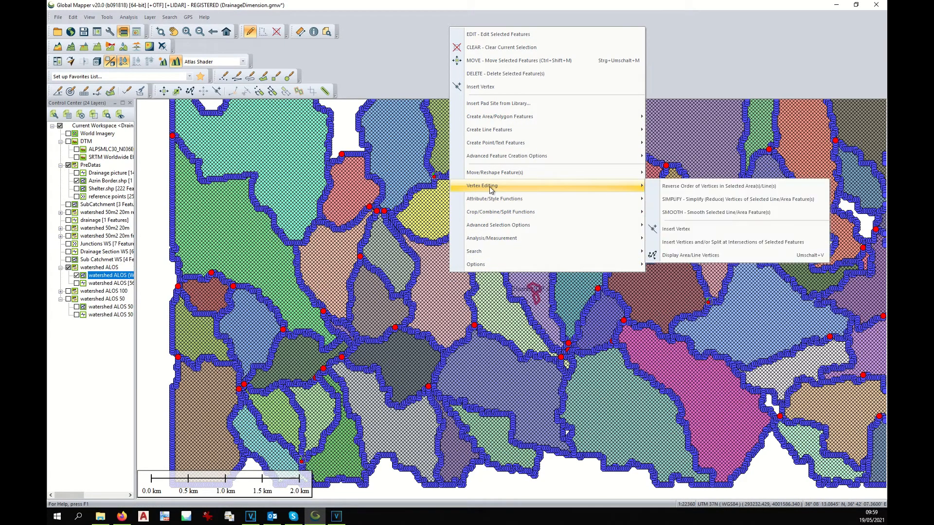
mouse_move(737, 198)
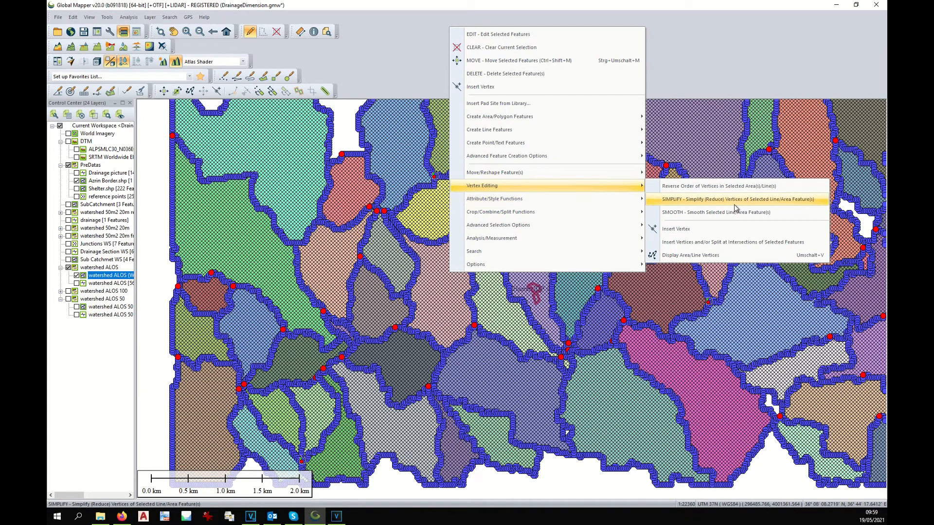
left_click(717, 198)
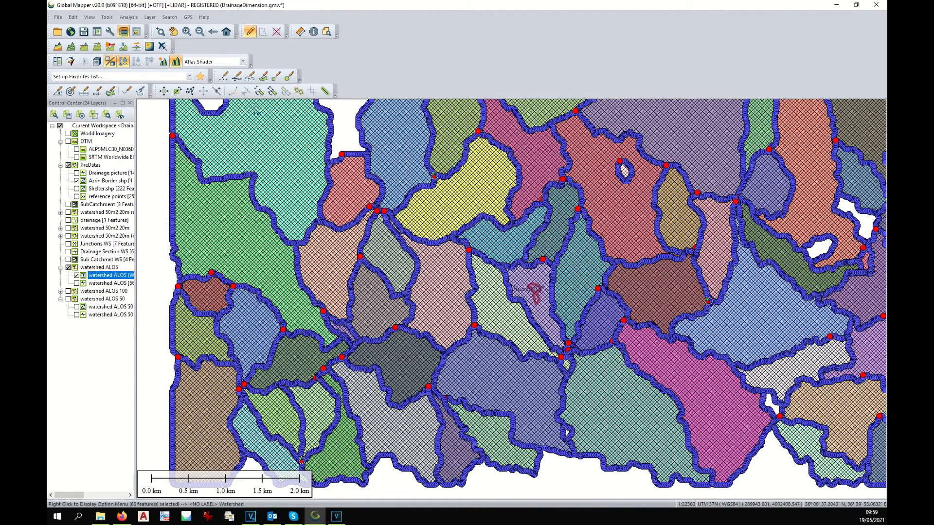
left_click(275, 31)
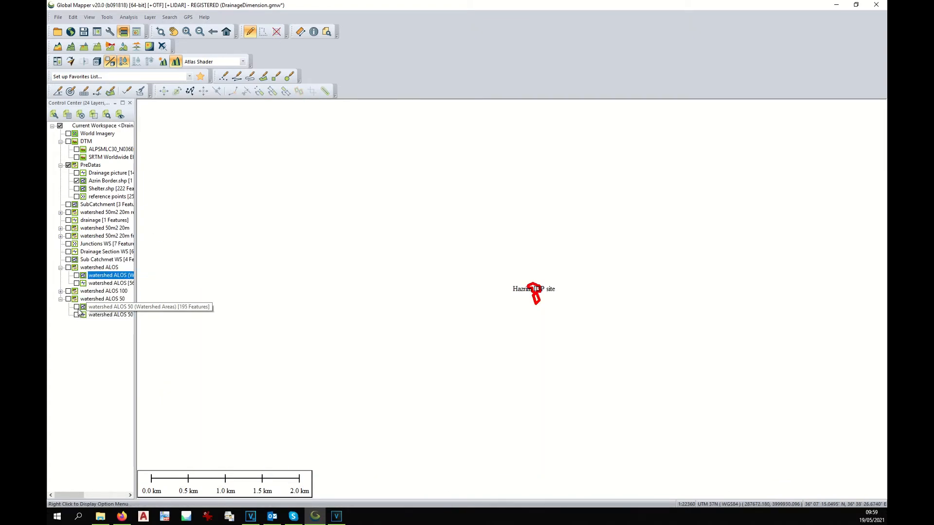
Step: Show the 50-cell watershed areas and smooth their jagged outlines via Vertex Editing
left_click(75, 306)
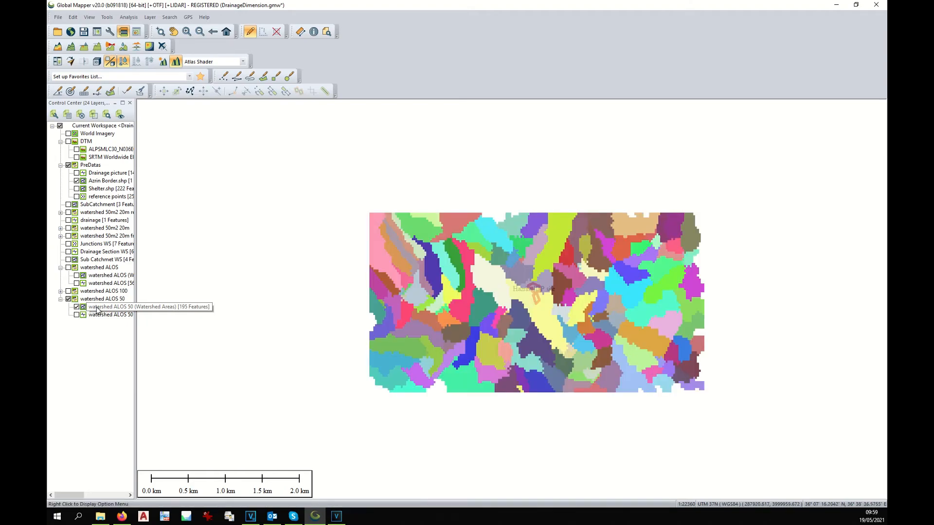
right_click(107, 306)
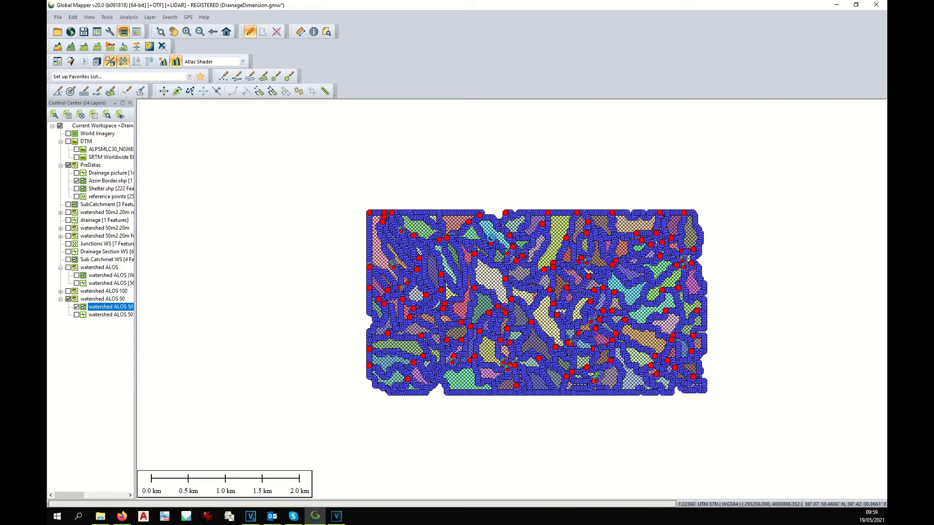
left_click(278, 31)
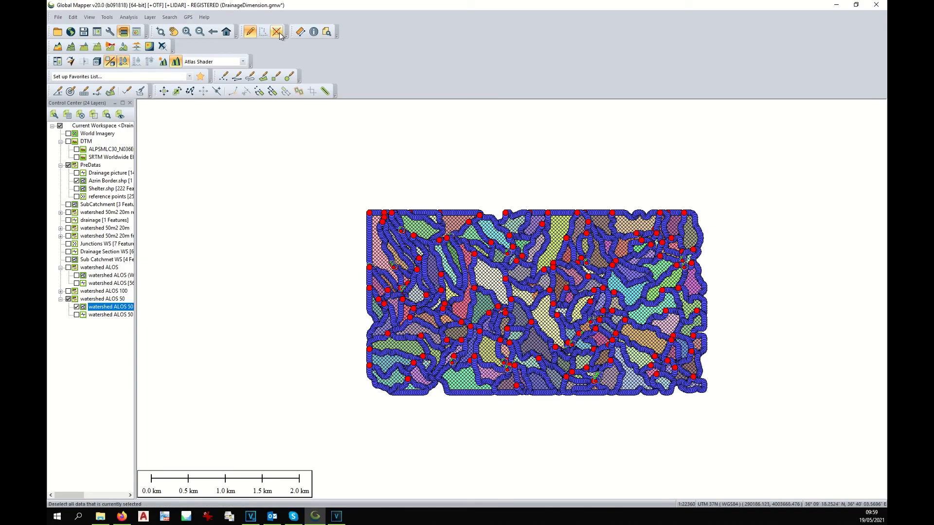